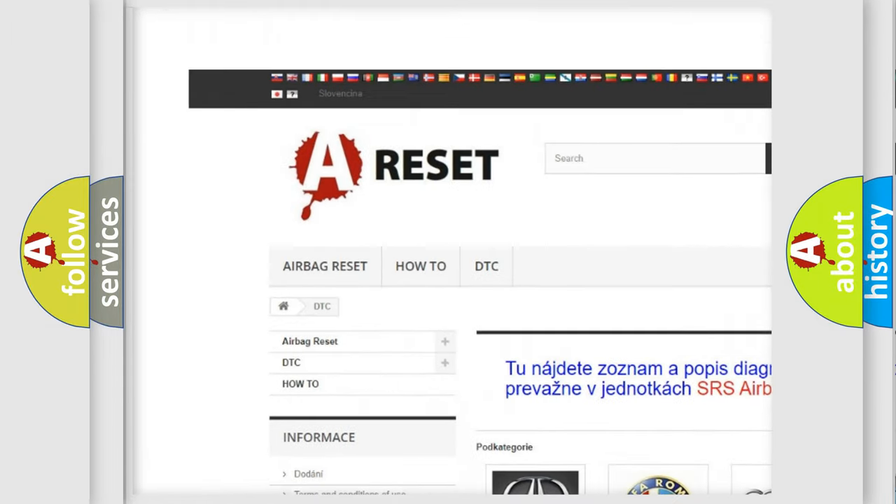
# Step: Show the Dodge trouble code list from the DTC brand grid and browse its B1-series codes
pyautogui.scroll(-3)
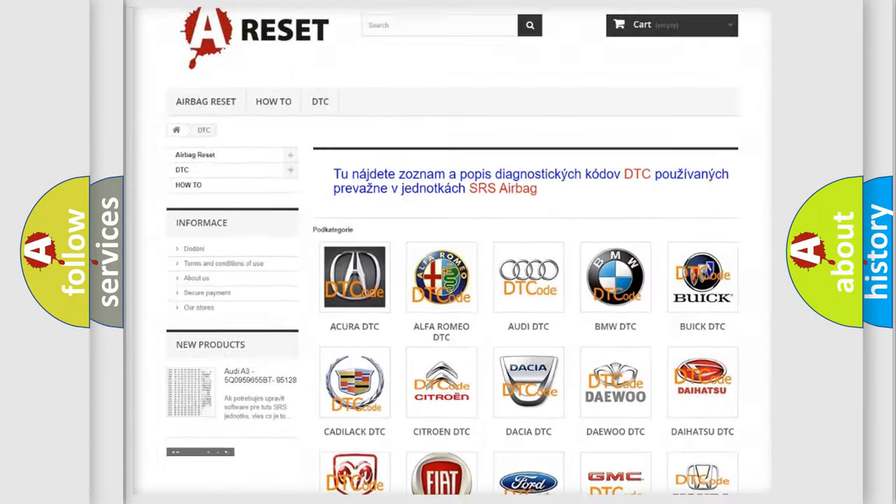
pyautogui.scroll(-3)
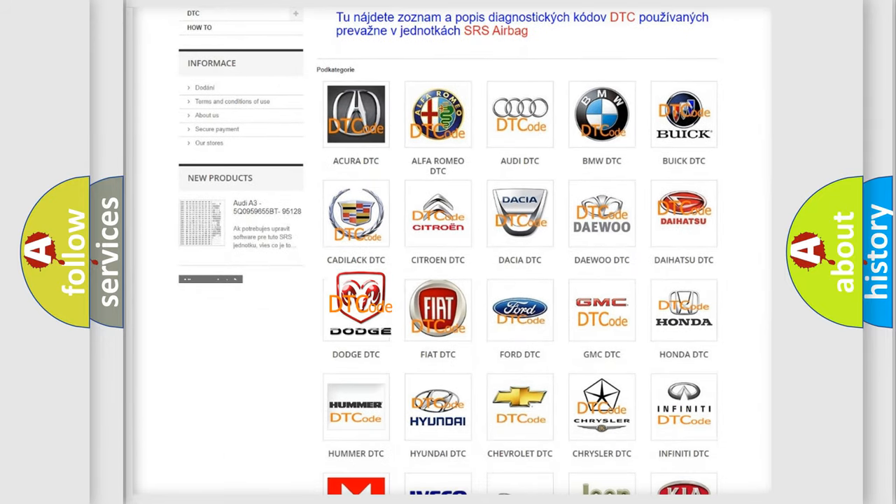
pyautogui.click(356, 309)
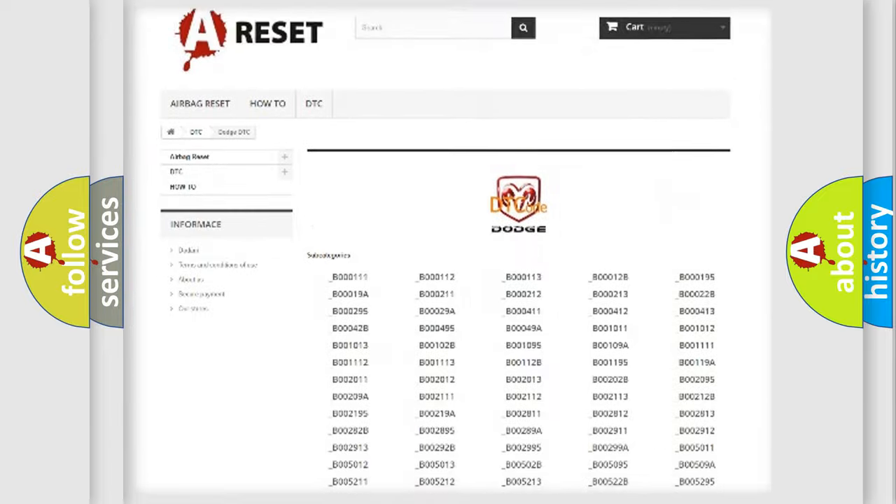
pyautogui.scroll(-3)
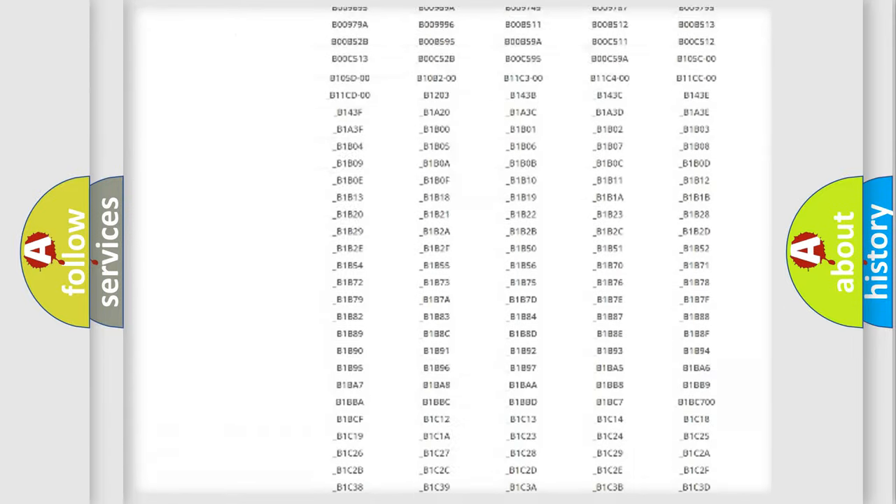
pyautogui.scroll(3)
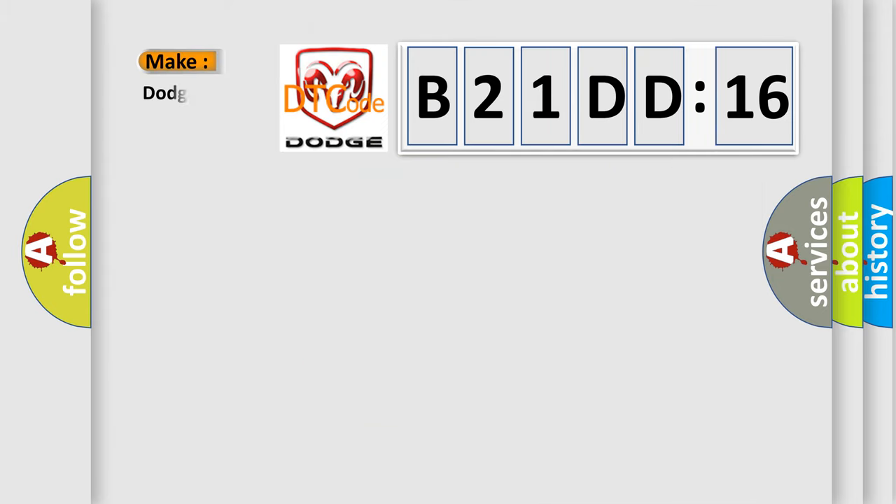
# Step: Show code B21DD16's description: ignition-on time over 500 ms, battery voltage 9.5–16.5 V
pyautogui.write('e')
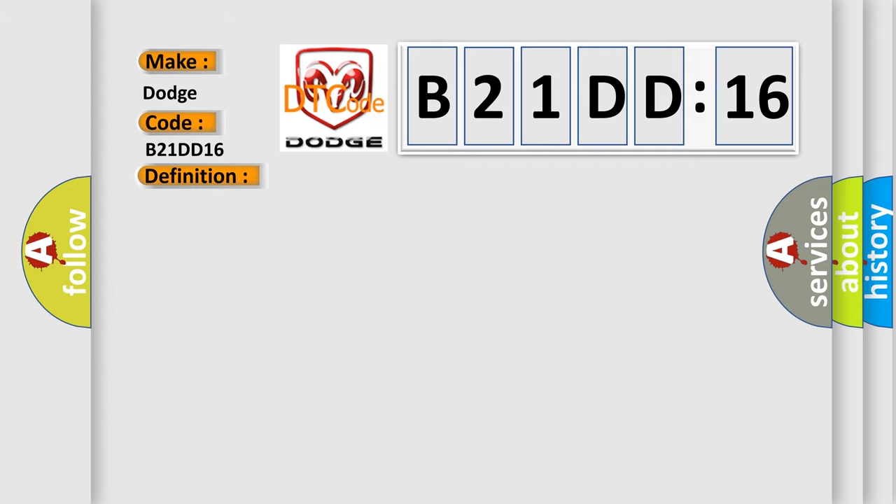
pyautogui.click(196, 177)
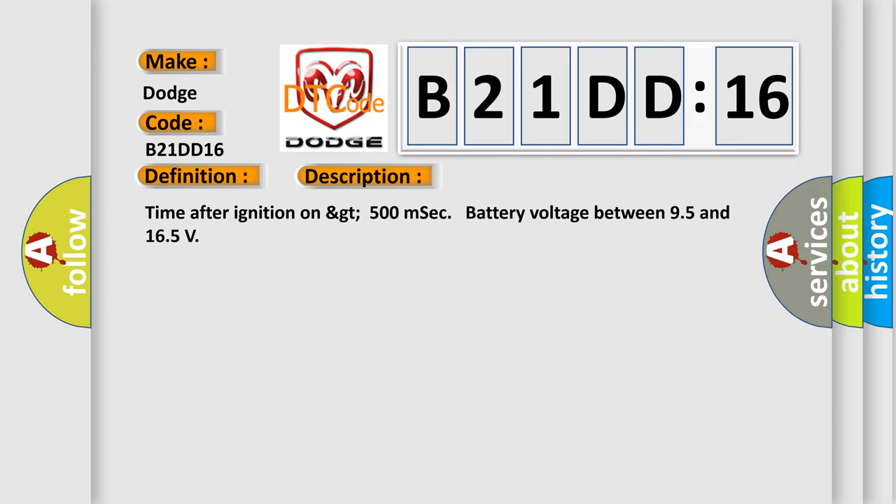